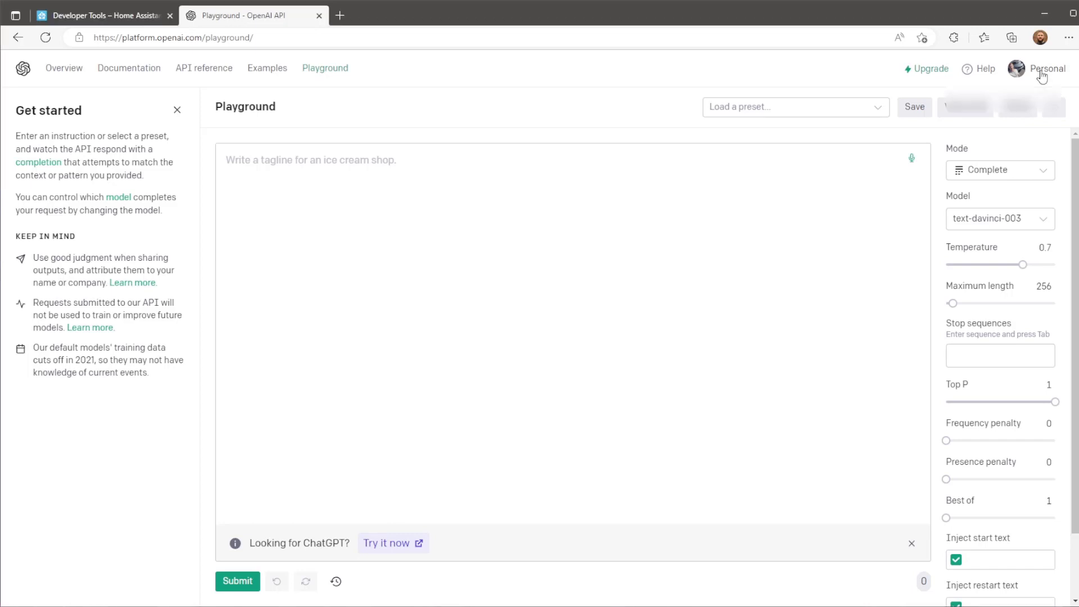
- Create a new secret key from the OpenAI Platform API keys page and copy it
click(1046, 68)
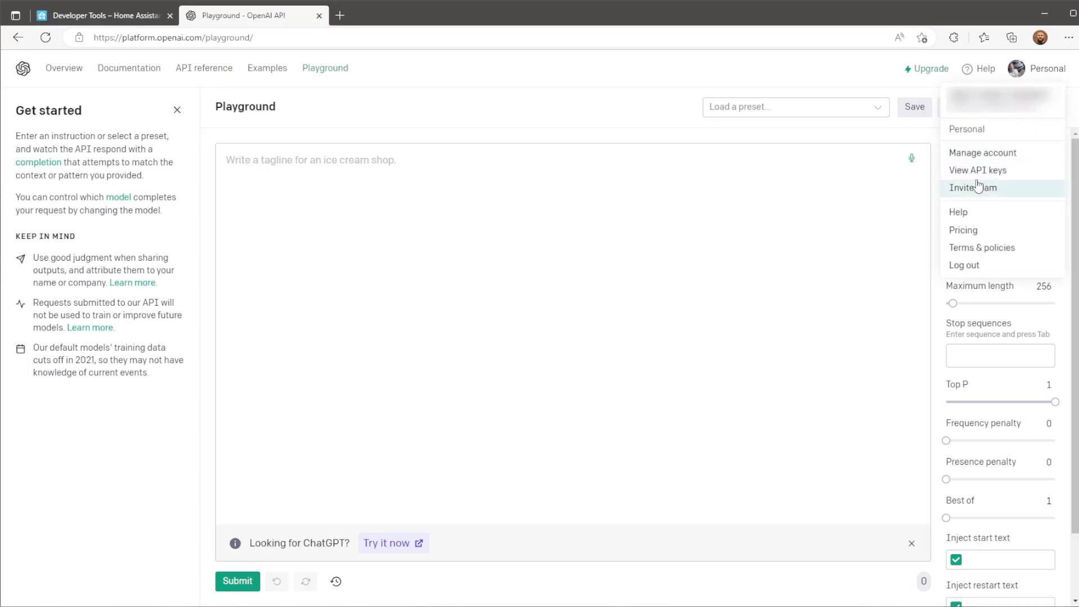
mouse_move(977, 170)
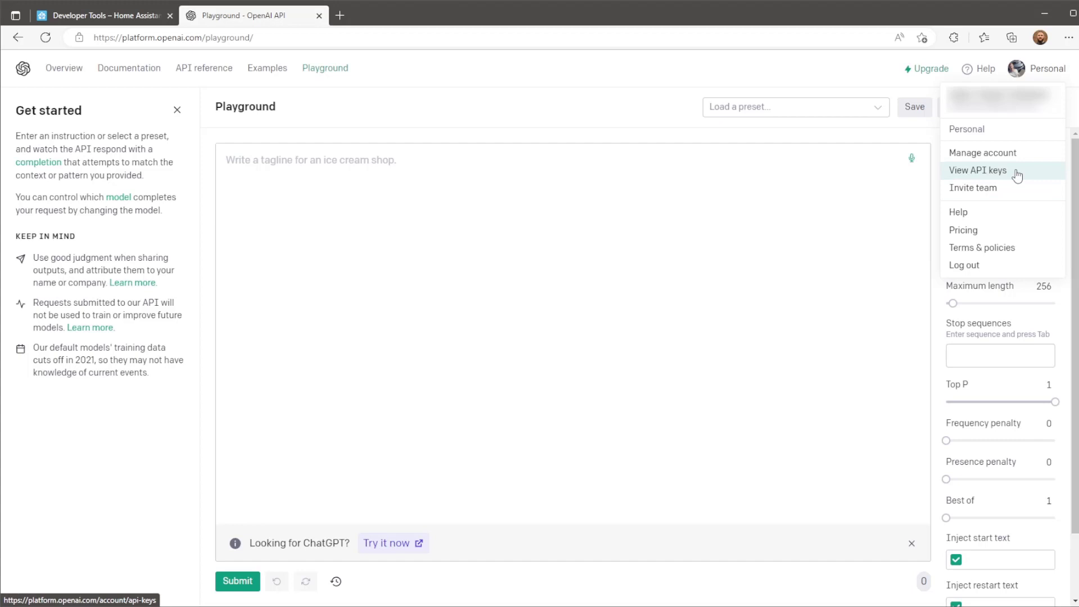
click(977, 170)
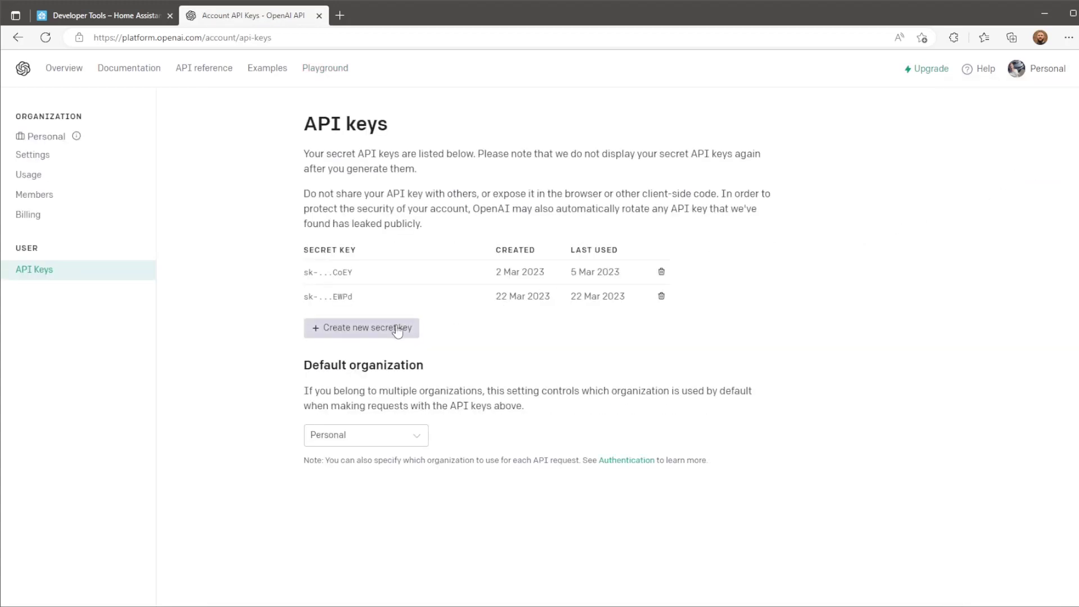
click(361, 328)
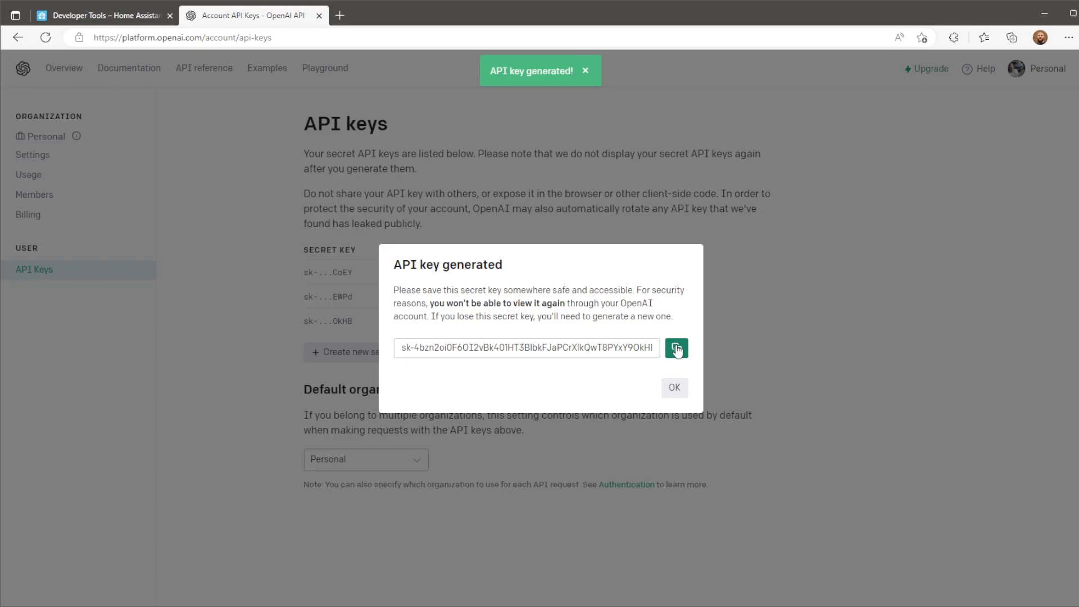
click(675, 348)
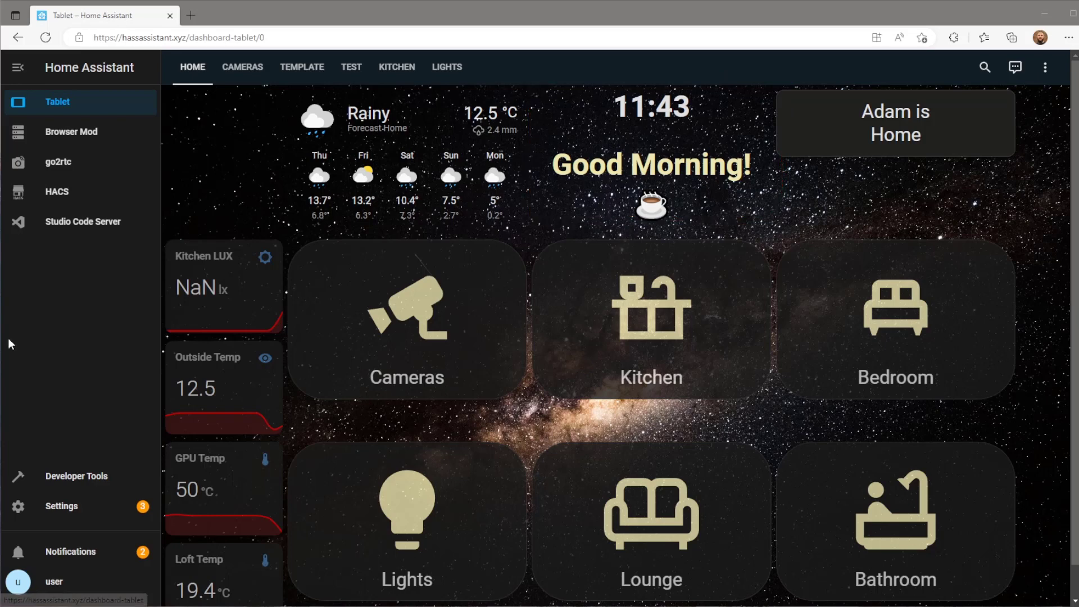
mouse_move(82, 221)
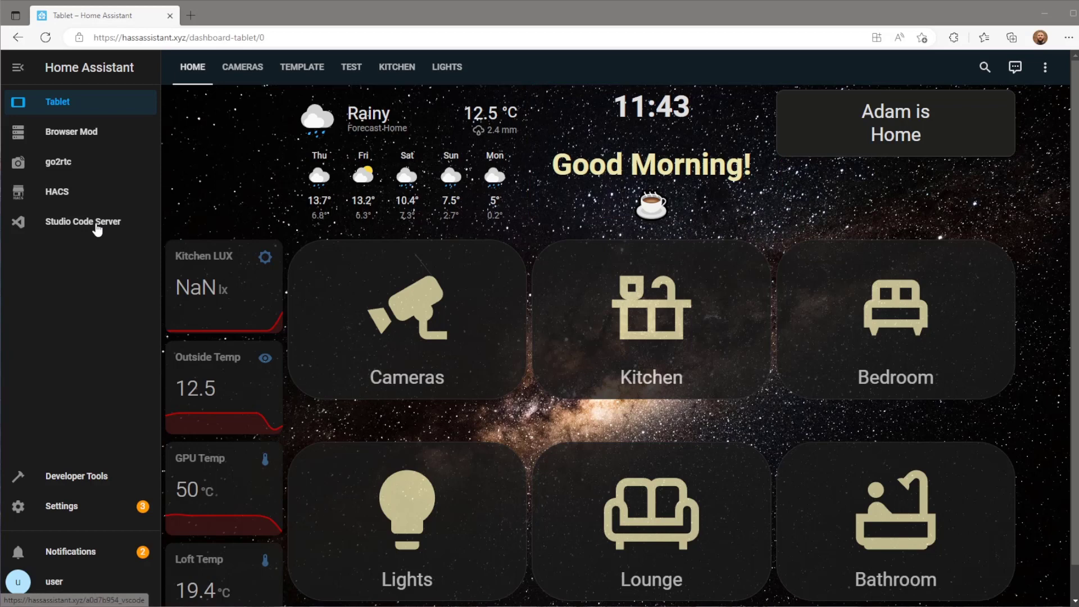
- Load configuration.yaml in the Studio Code Server editor
click(83, 220)
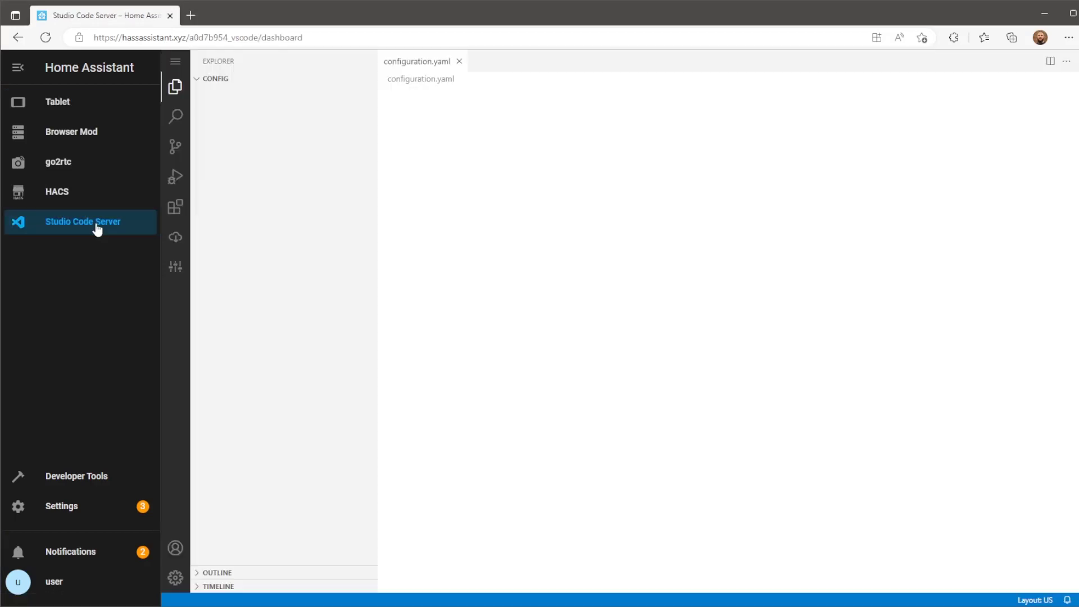
click(216, 77)
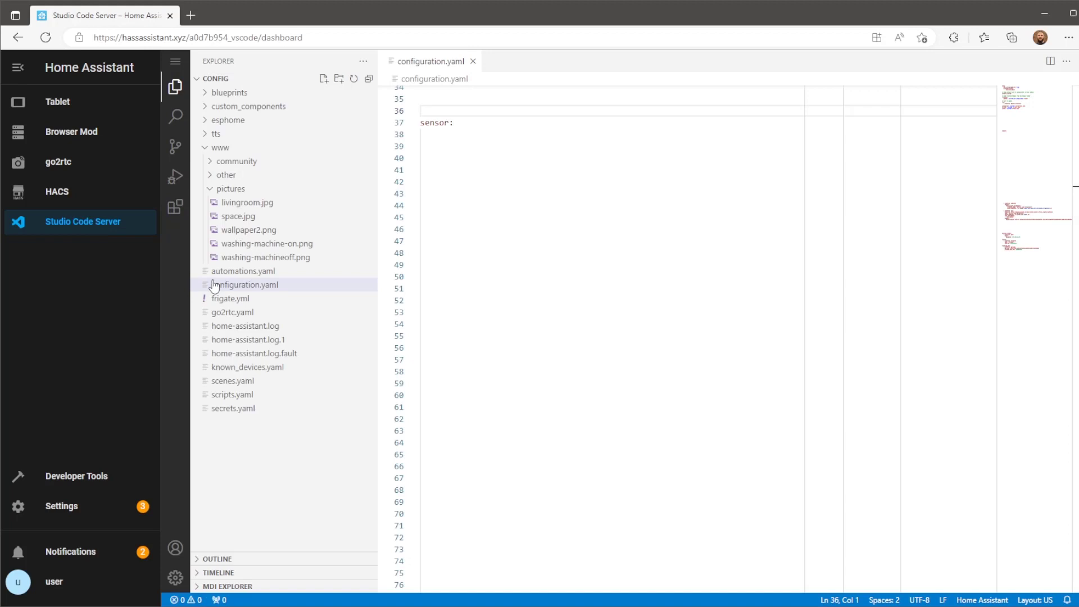
mouse_move(296, 288)
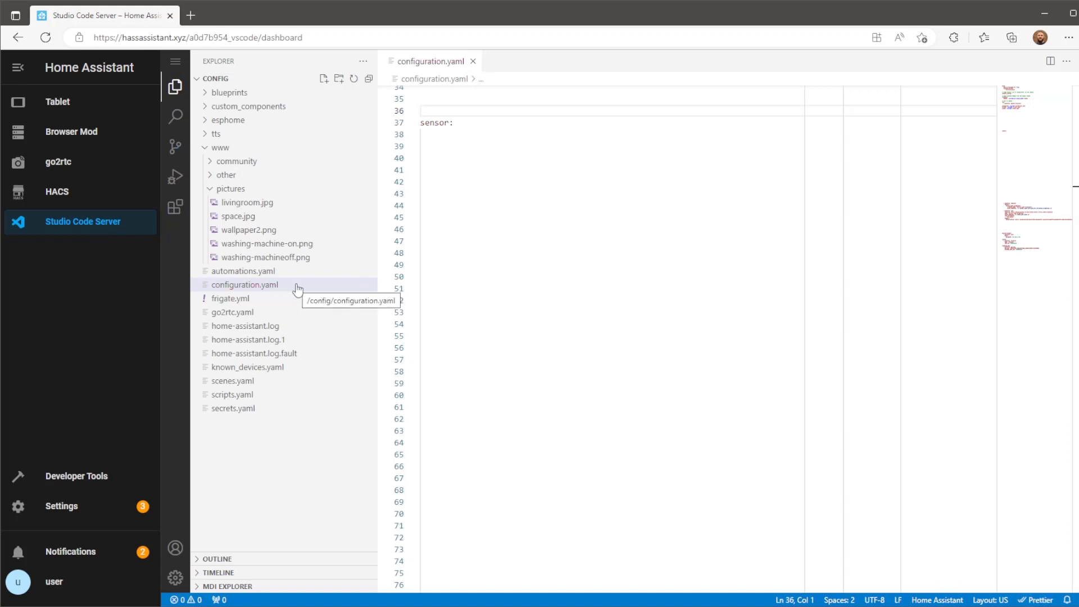
mouse_move(500, 138)
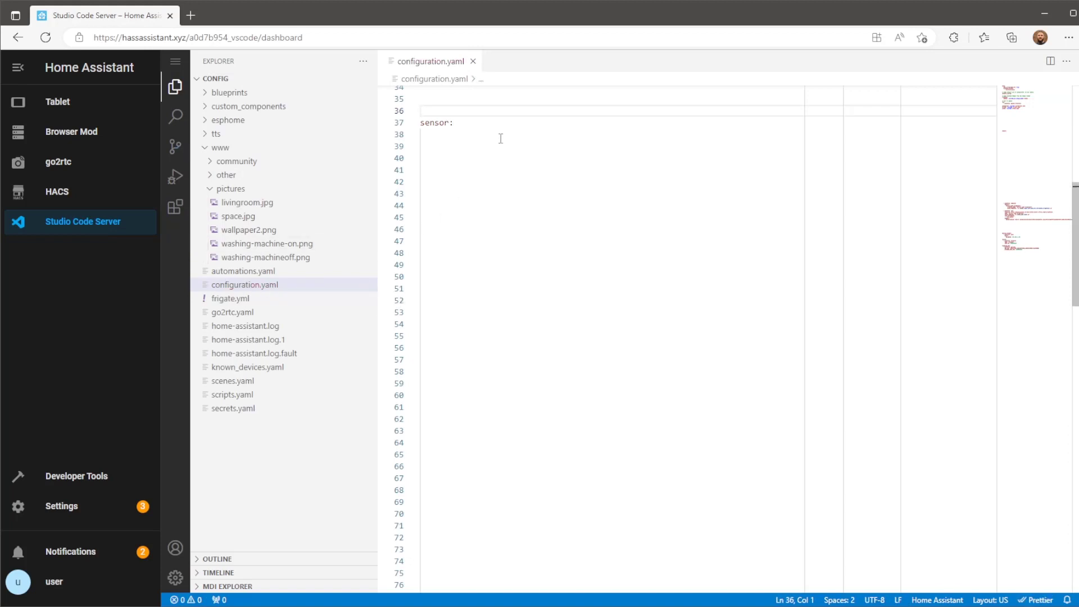
- Paste the outside_temperature template sensor and time_date sensor blocks under sensor:, fixing indentation
click(454, 123)
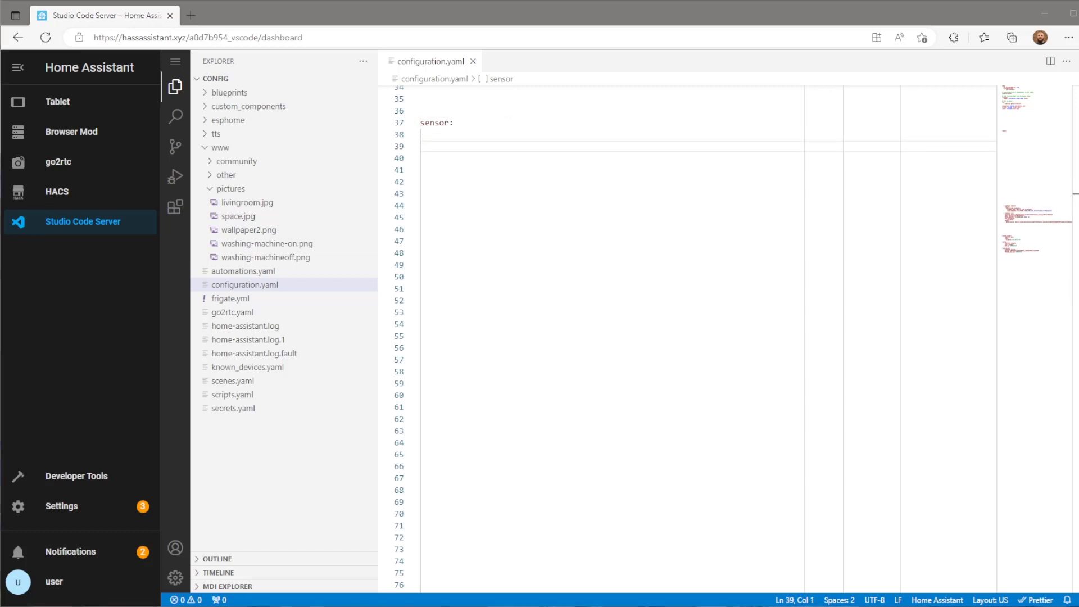
mouse_move(411, 193)
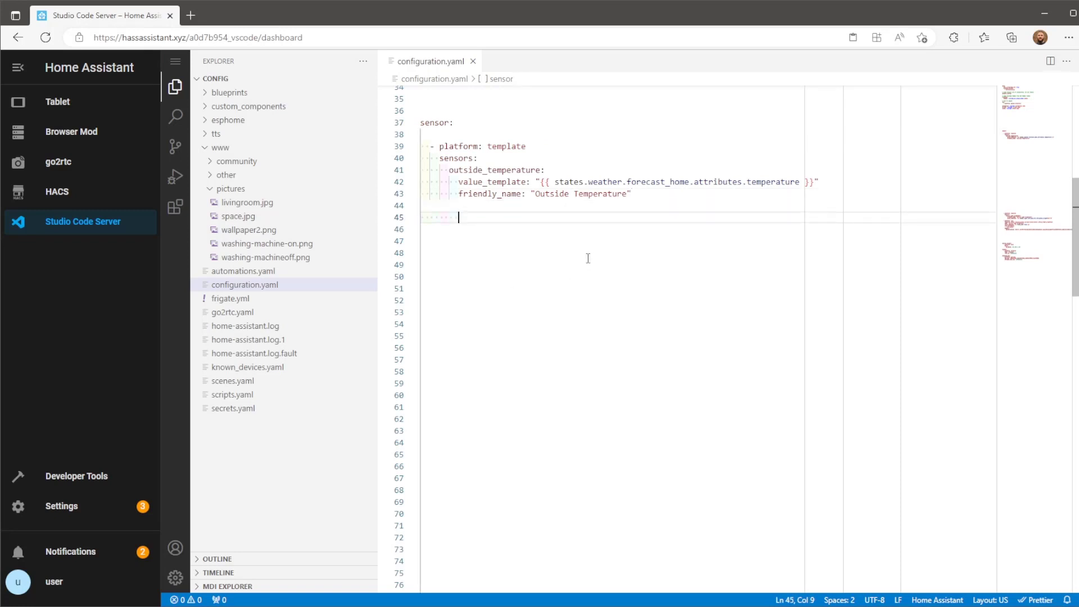
key(Home)
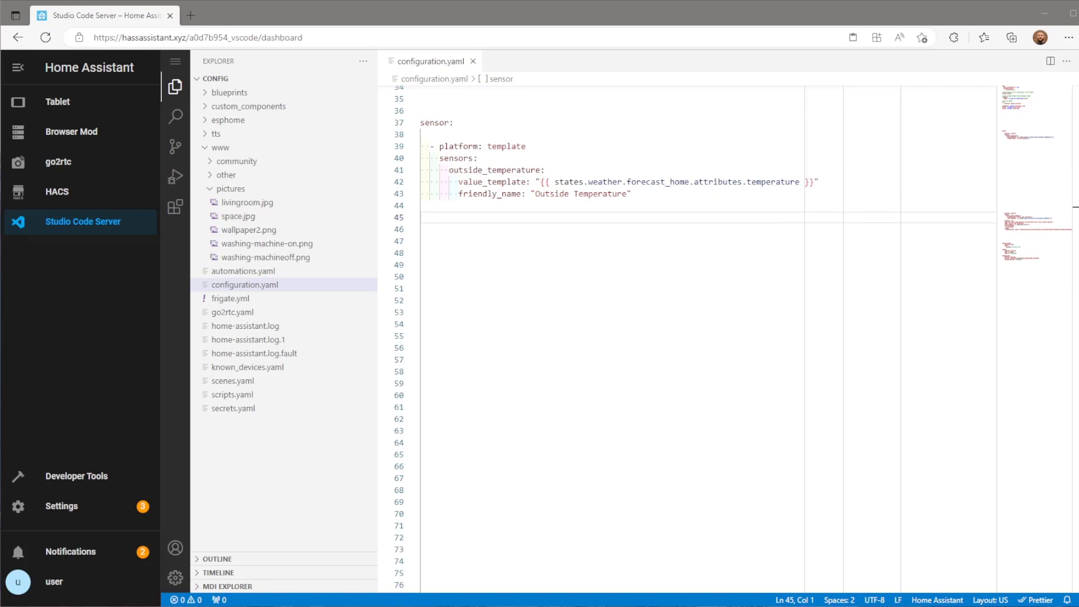
right_click(478, 226)
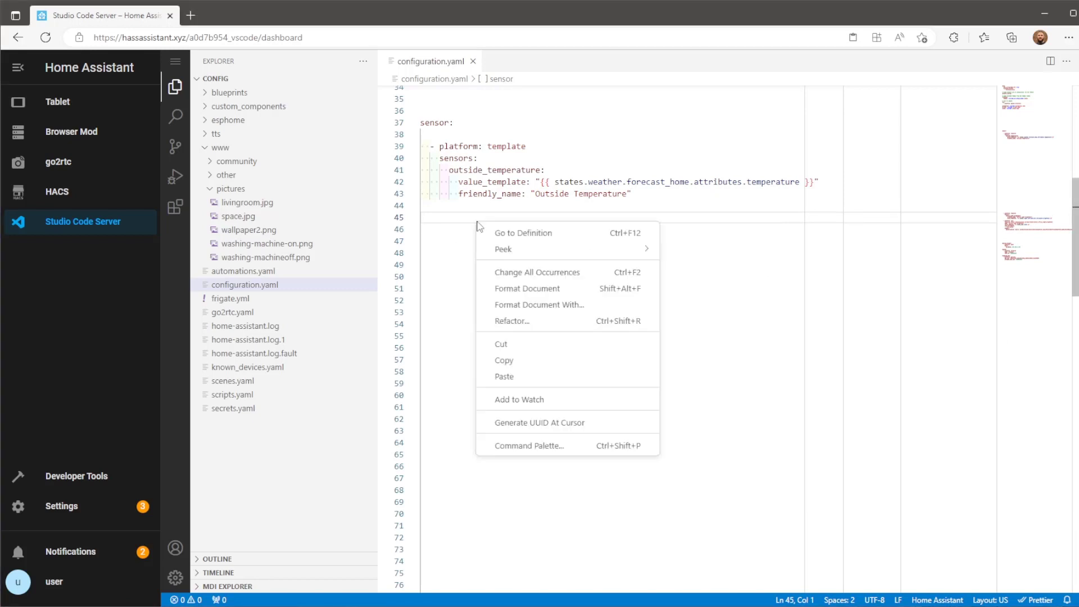
click(504, 377)
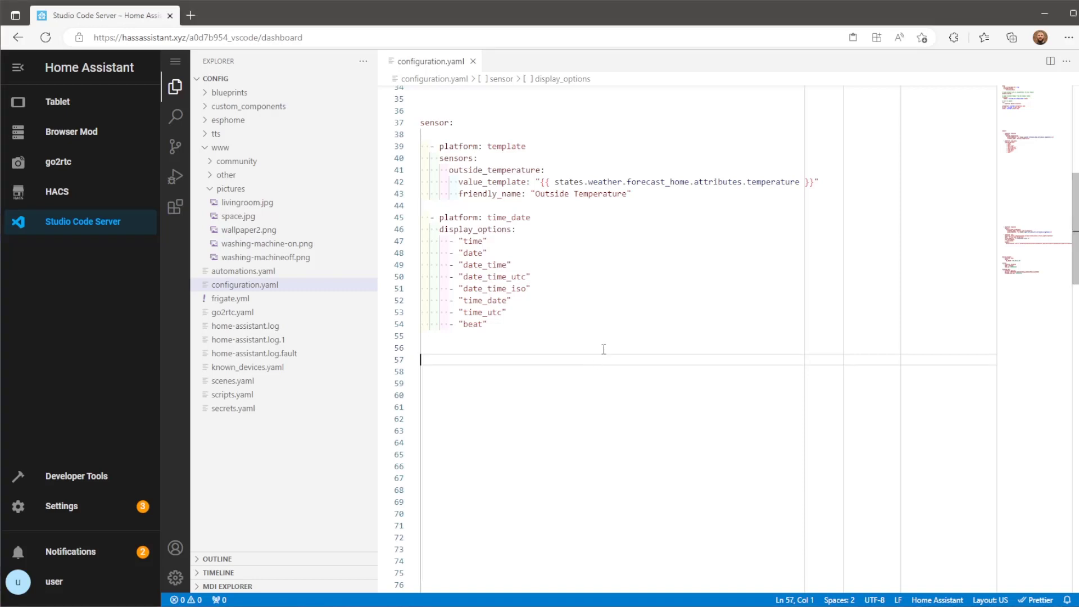
- Paste the OpenAI command_line sensor and replace AUTH_TOKEN_HERE with the copied API key
right_click(603, 349)
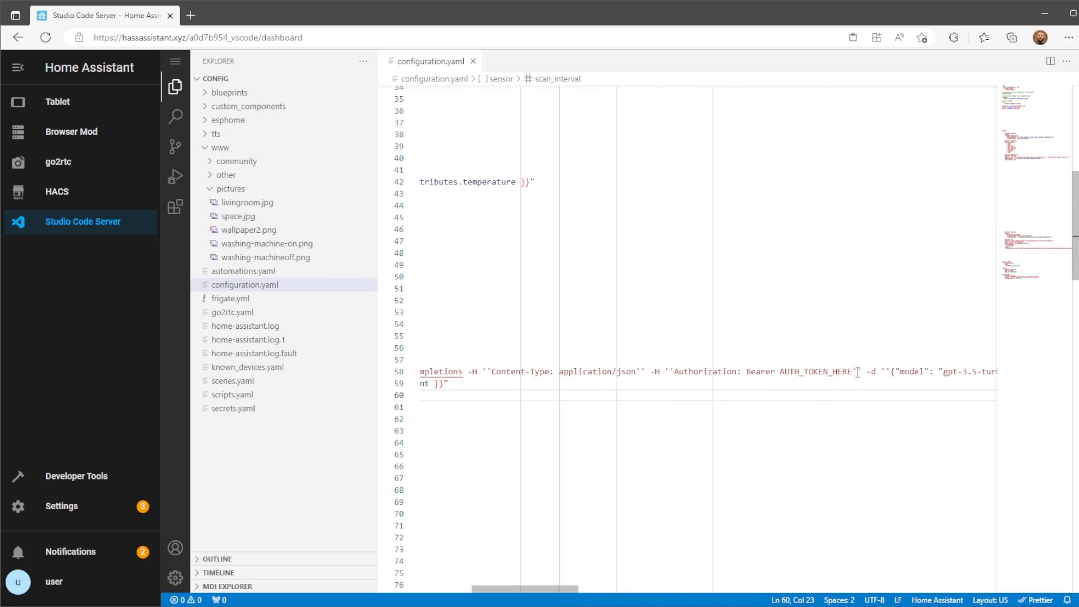
double_click(815, 372)
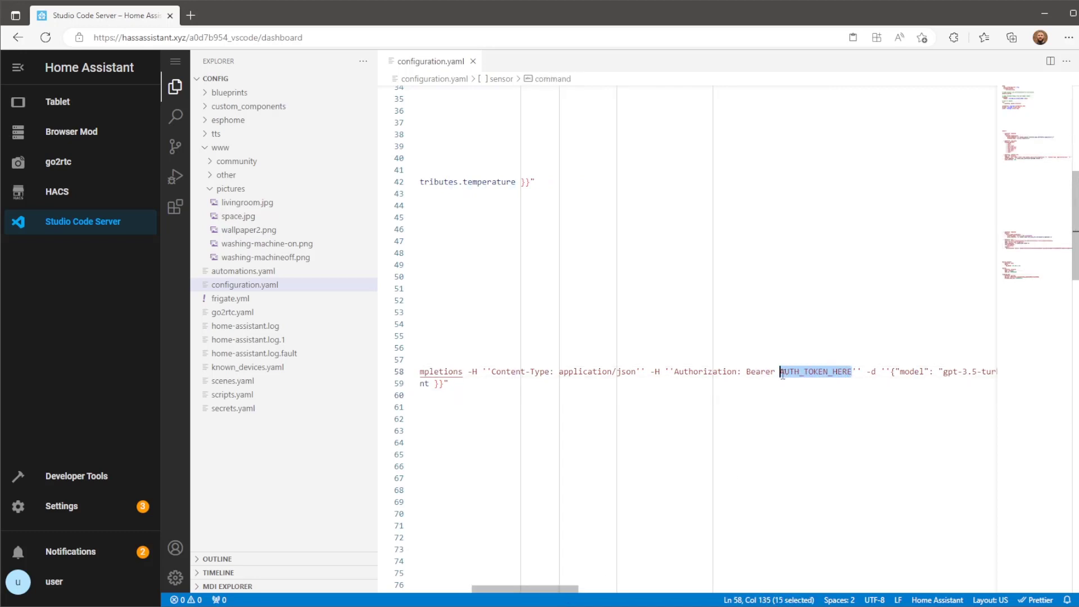
right_click(816, 371)
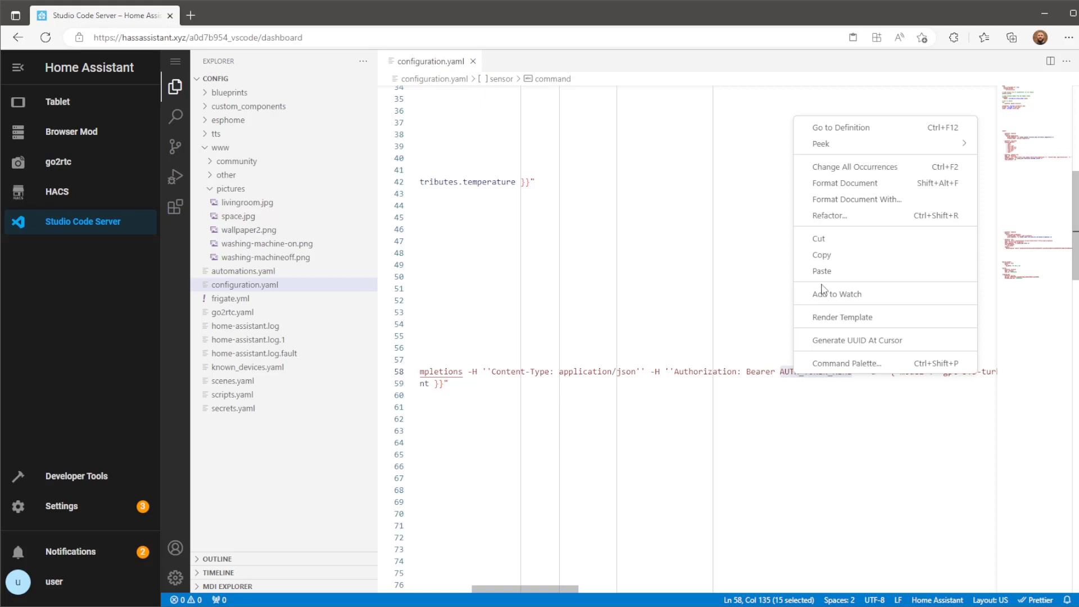
click(822, 270)
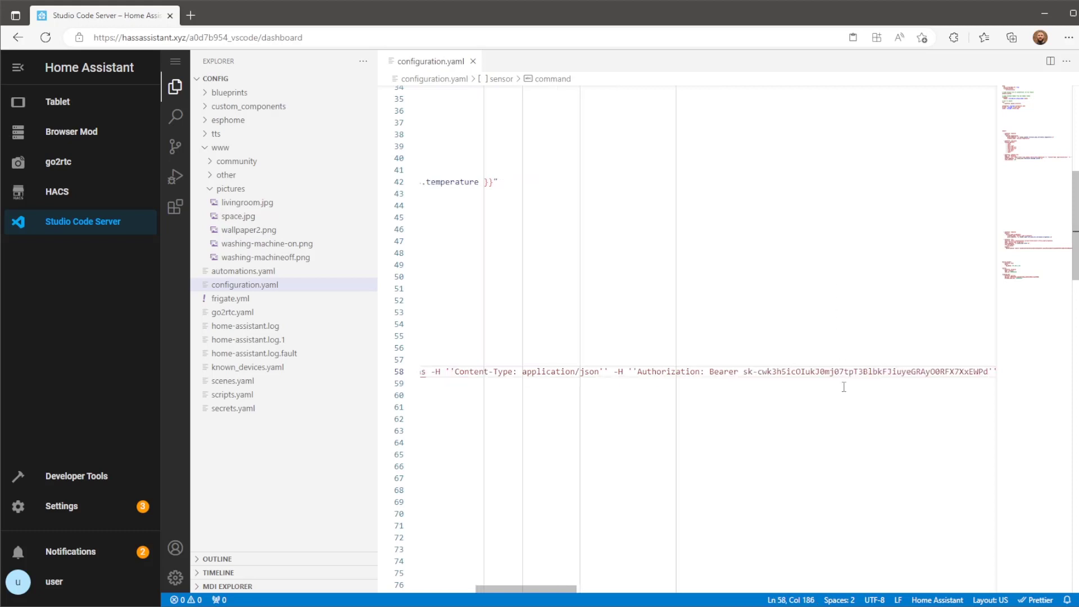
mouse_move(810, 513)
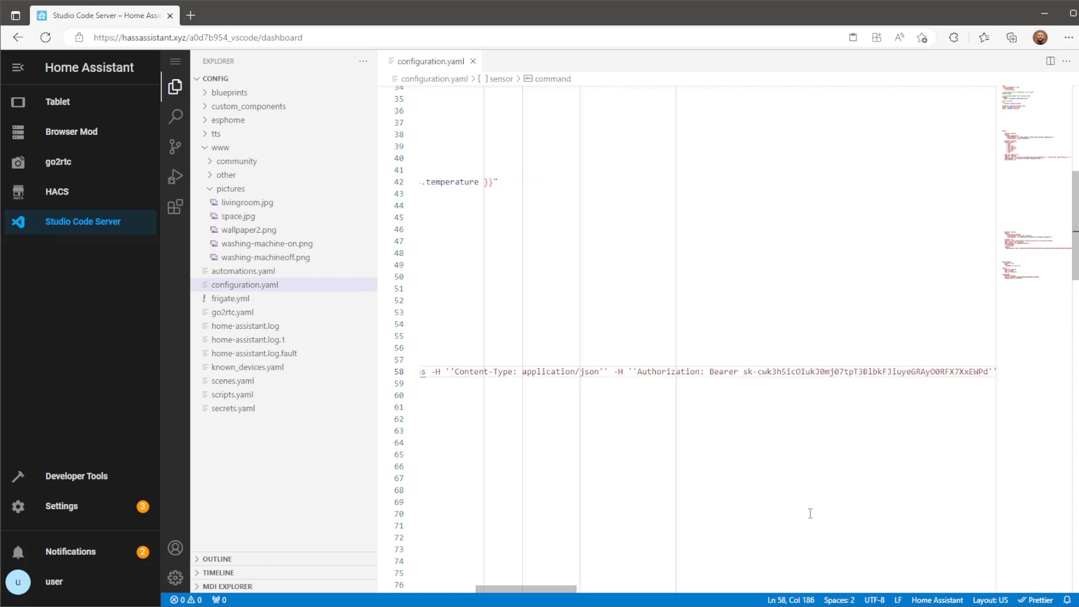
mouse_move(104, 478)
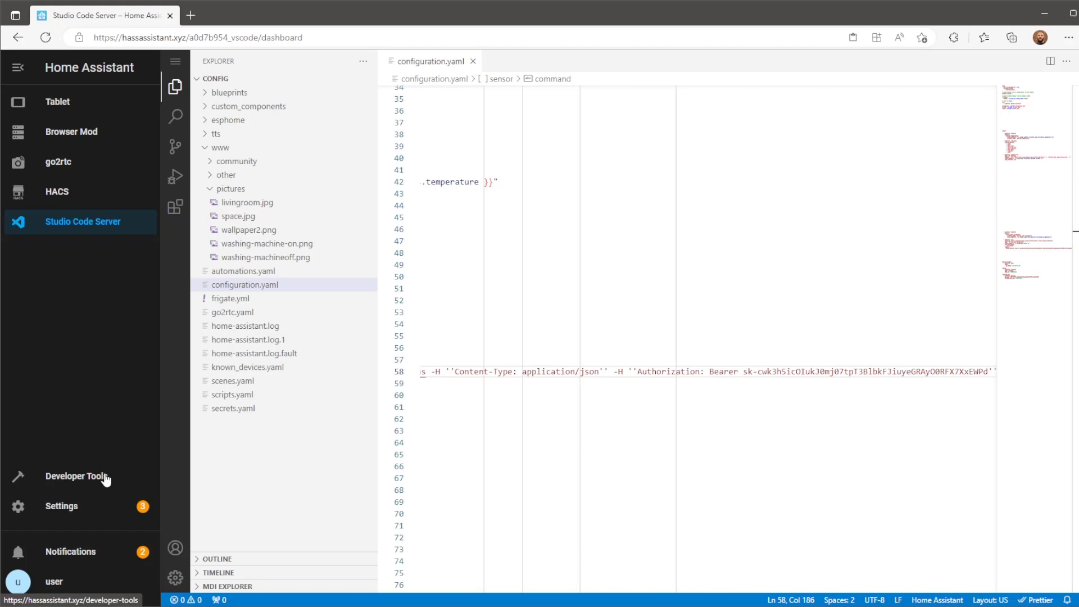
- Run Check Configuration on the Developer Tools YAML tab and confirm startup isn't blocked
click(76, 476)
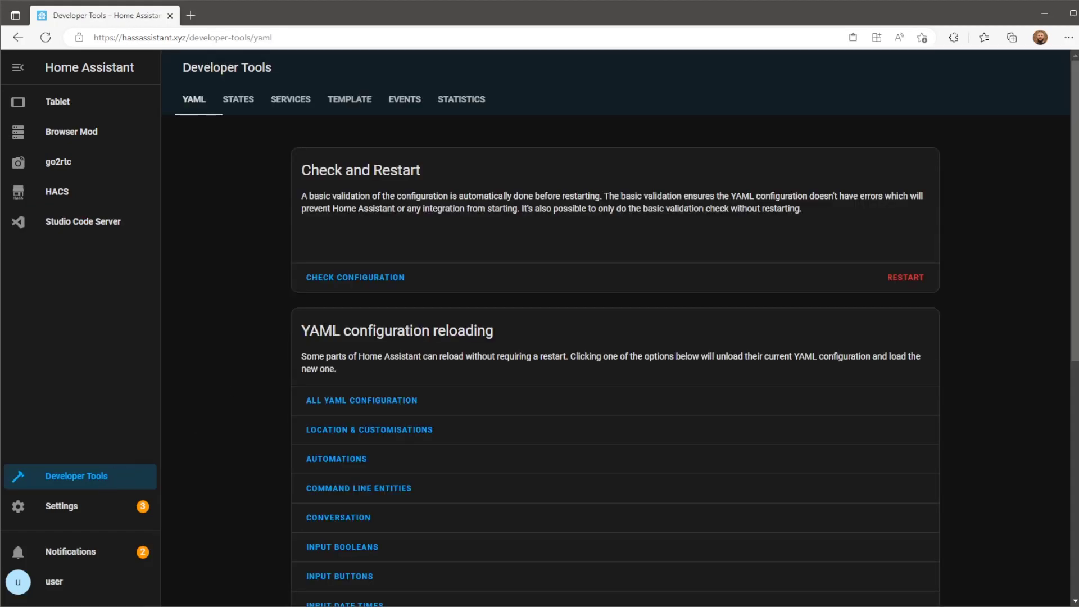
click(355, 277)
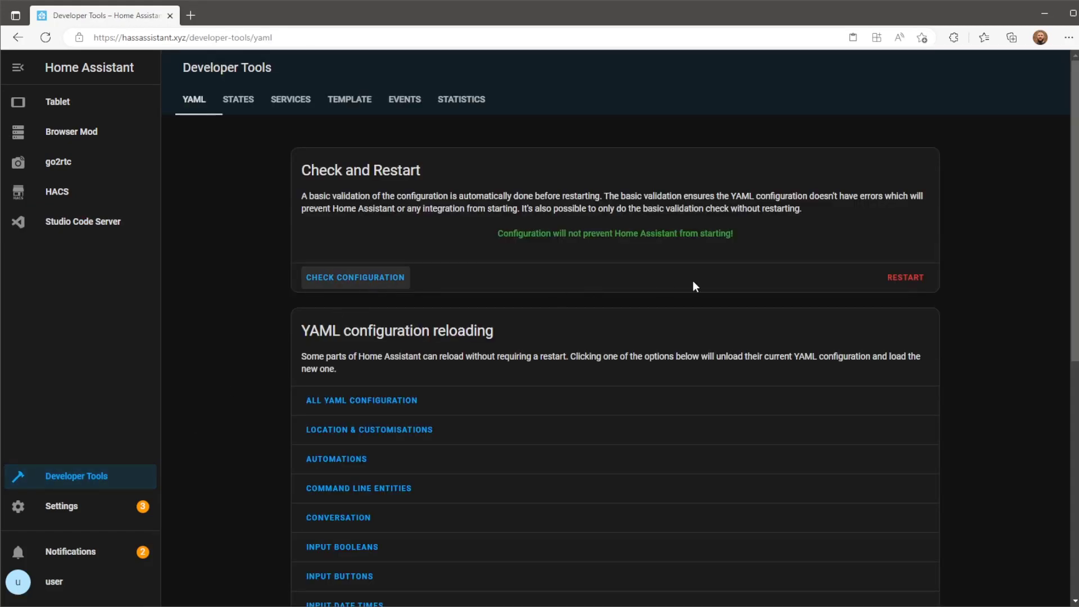
click(905, 277)
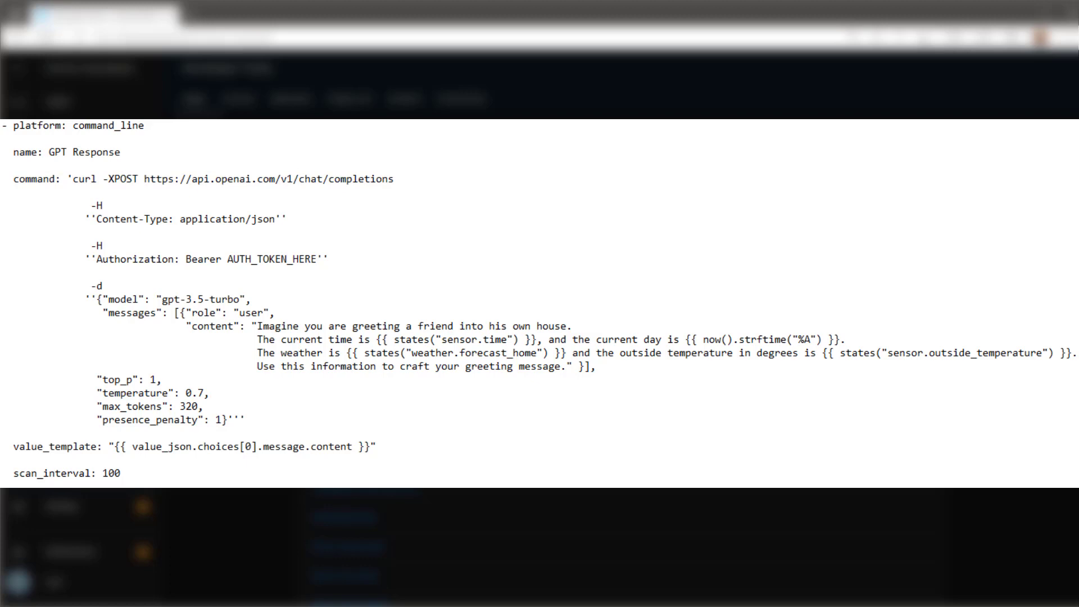
double_click(188, 218)
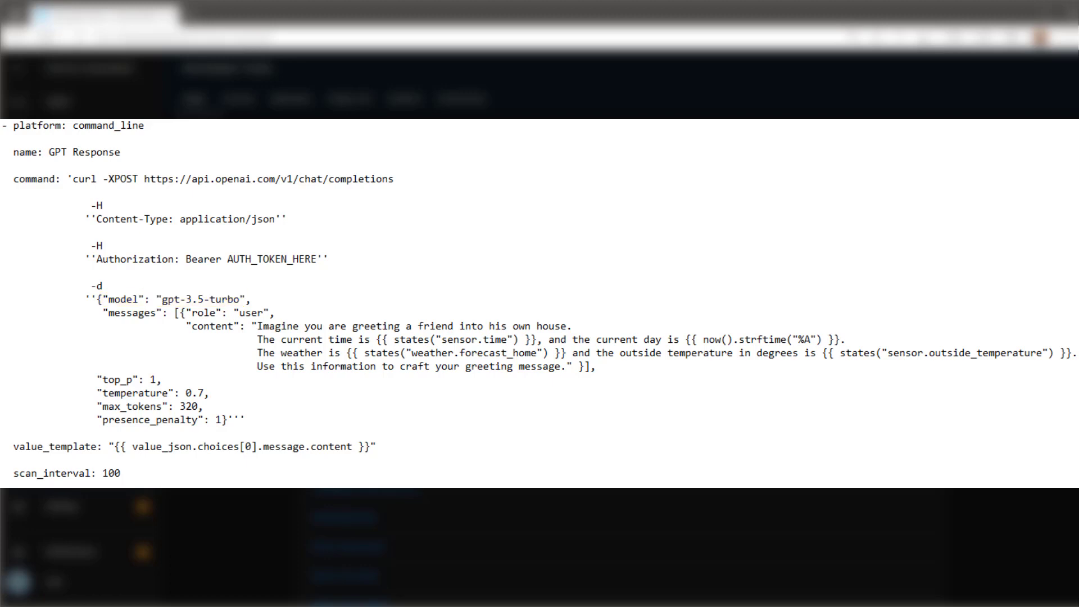
double_click(217, 326)
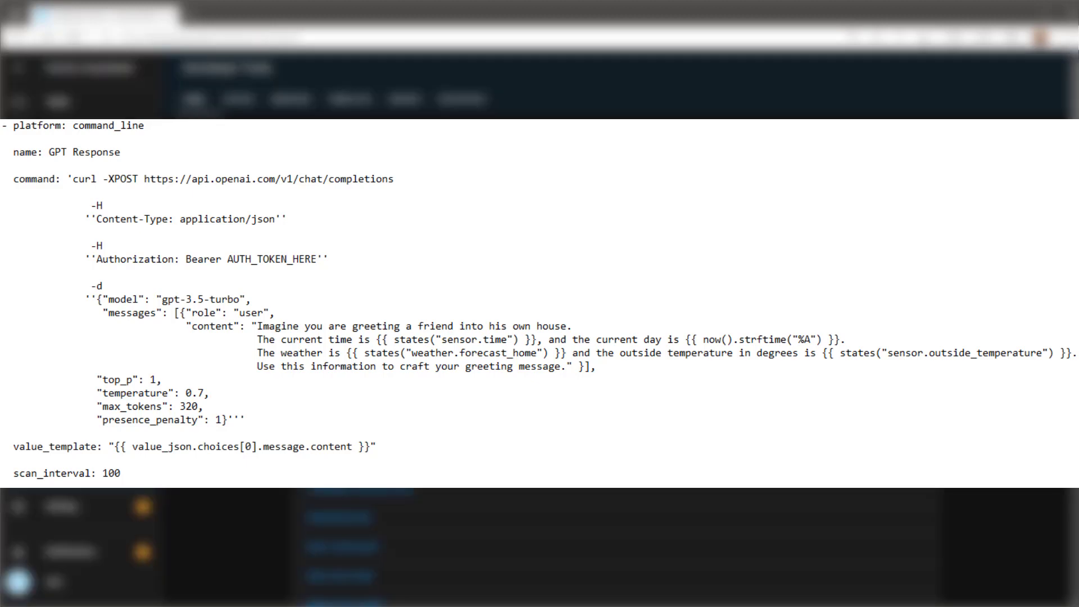
double_click(446, 339)
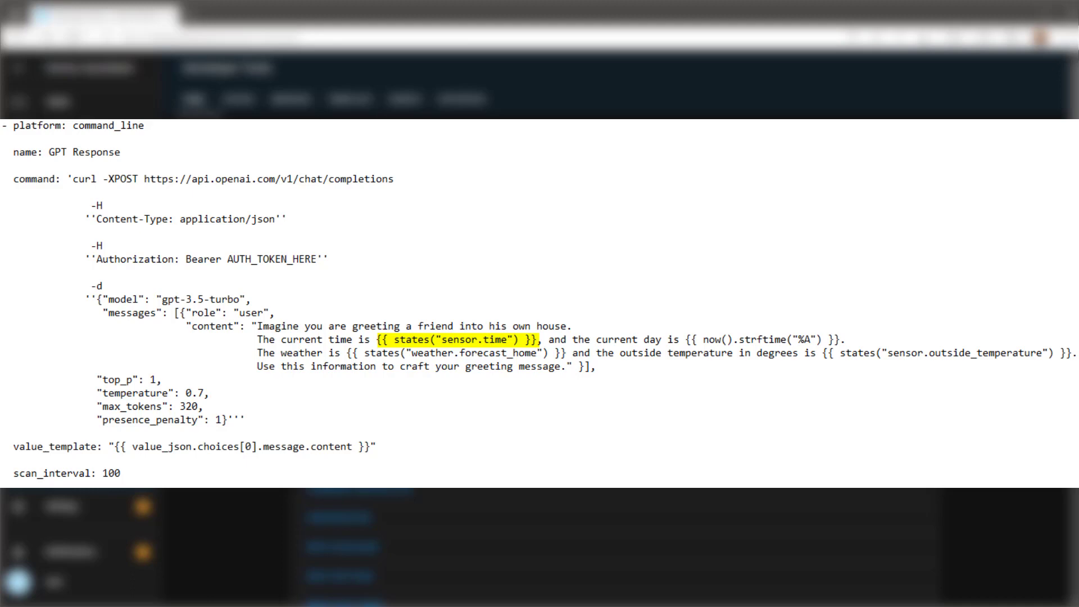
click(448, 338)
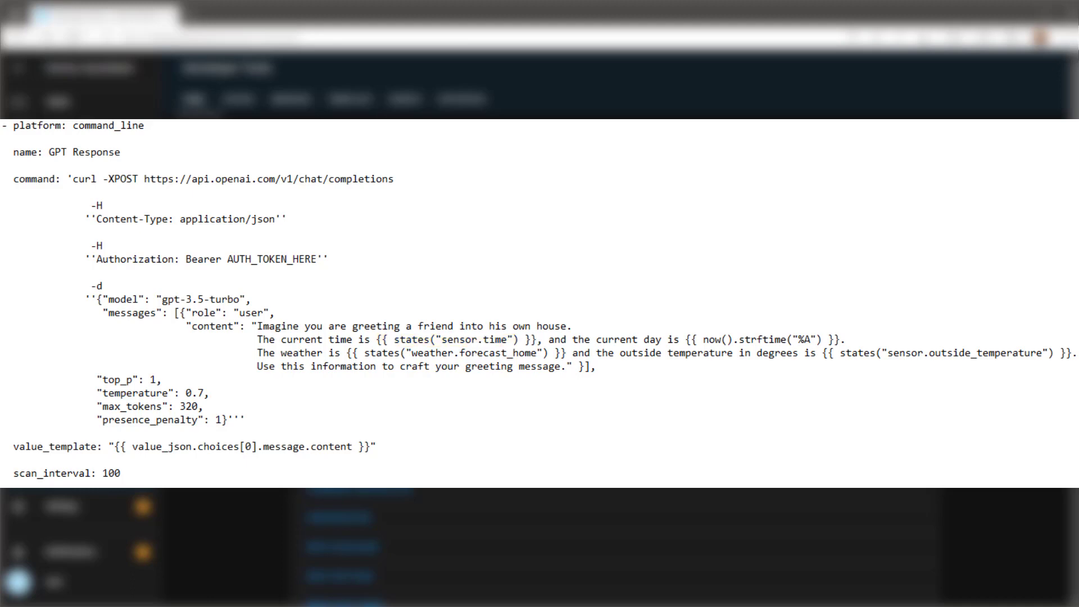
double_click(761, 340)
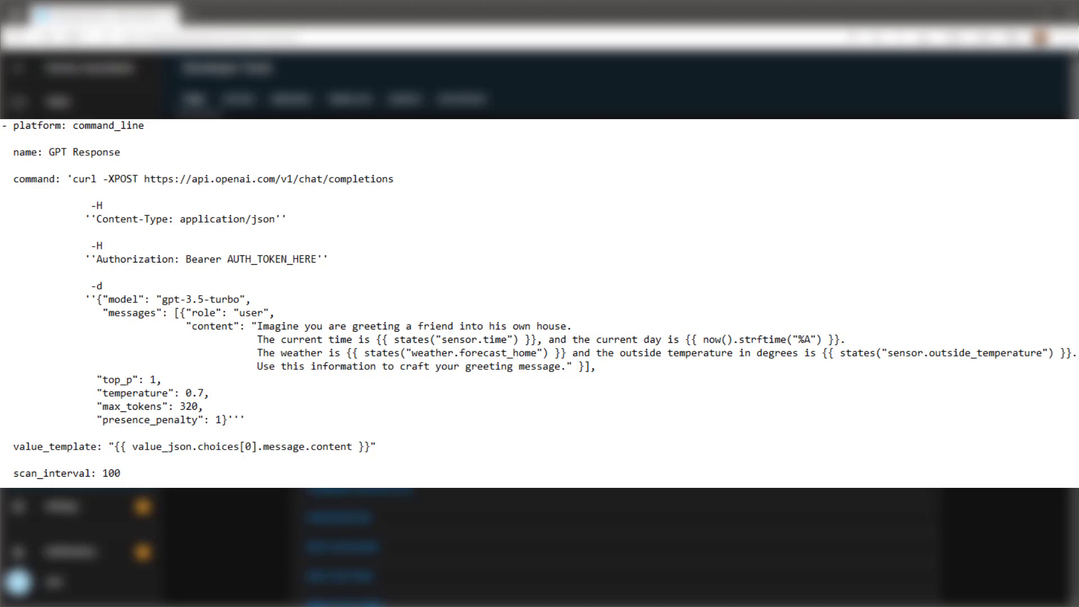
double_click(454, 353)
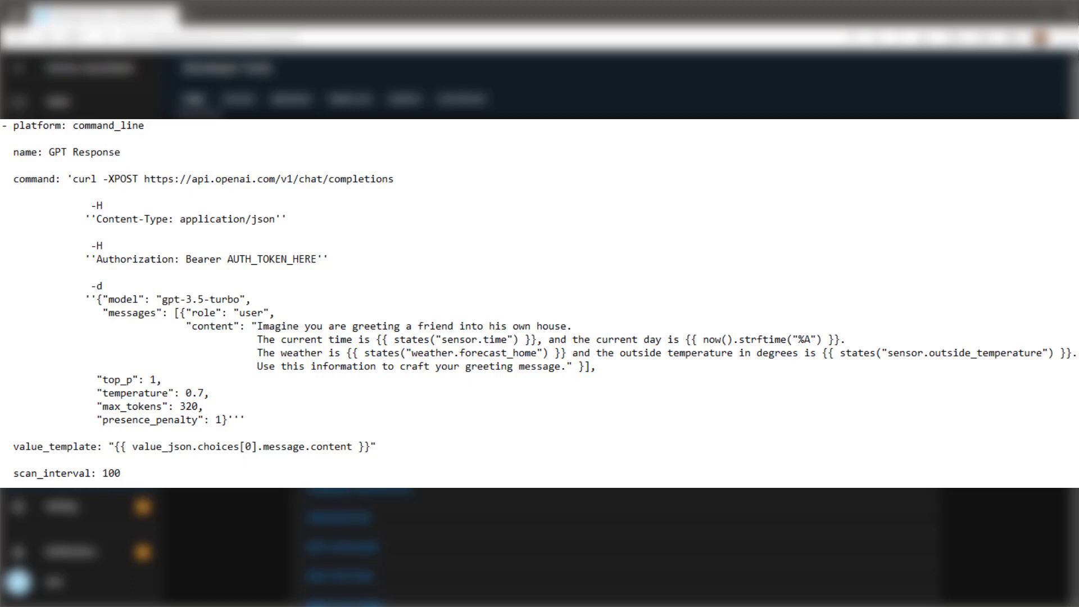
double_click(950, 352)
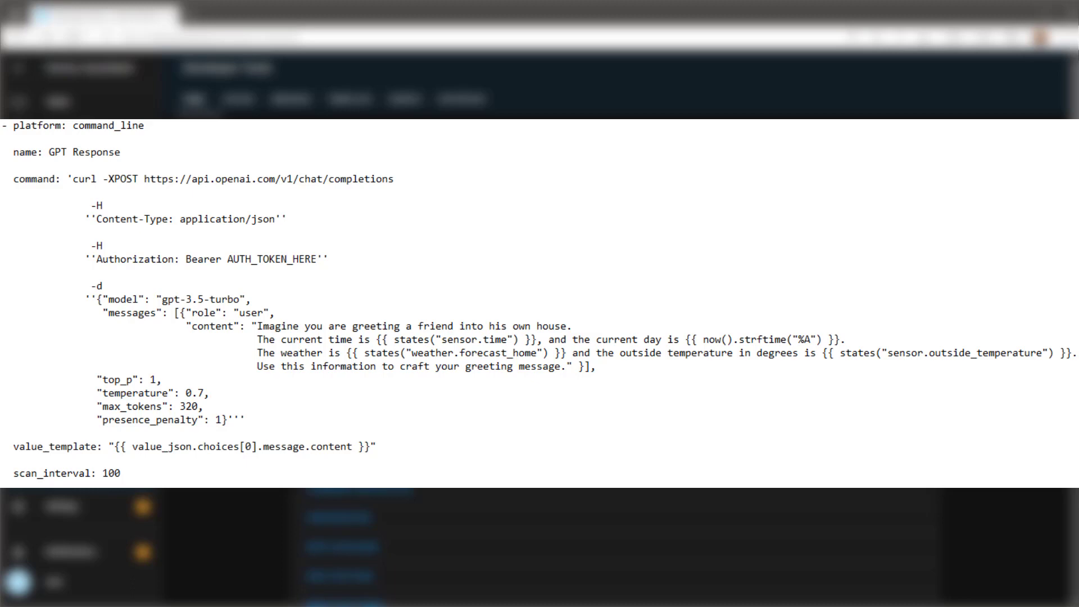
double_click(128, 379)
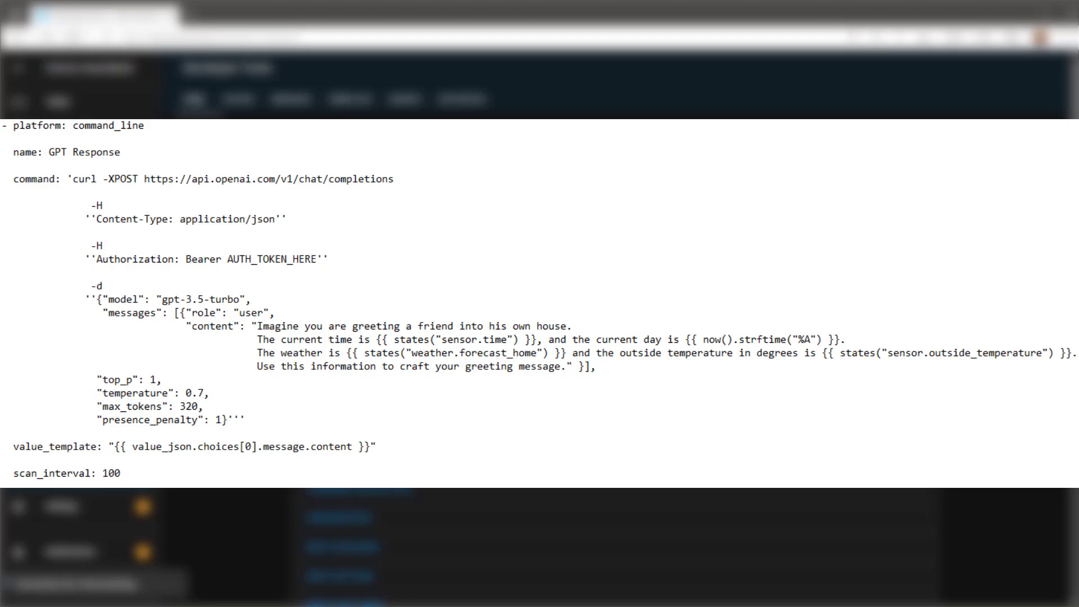
double_click(144, 405)
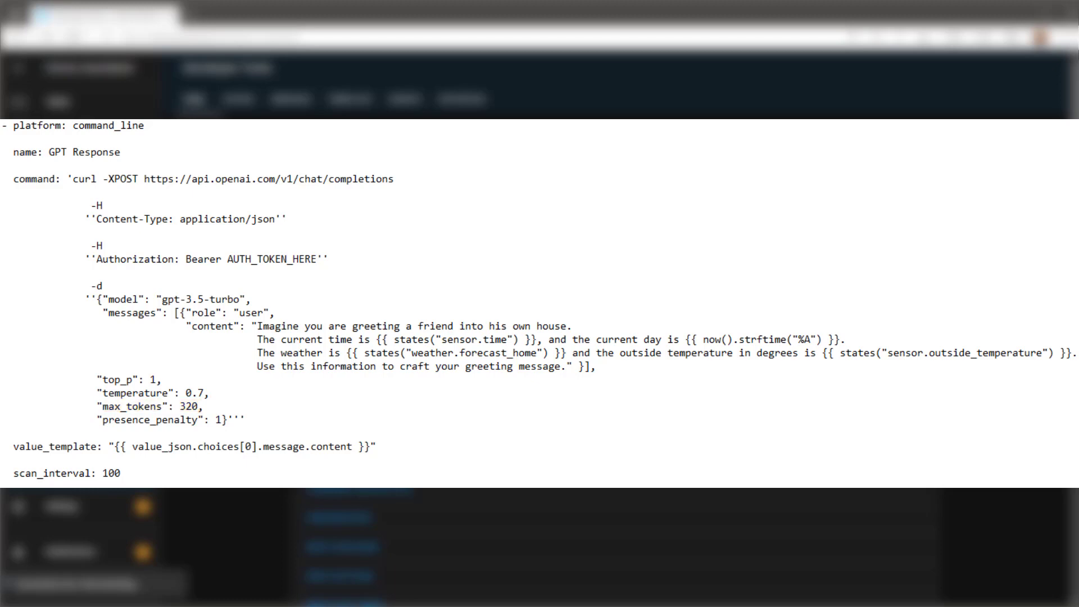
double_click(159, 420)
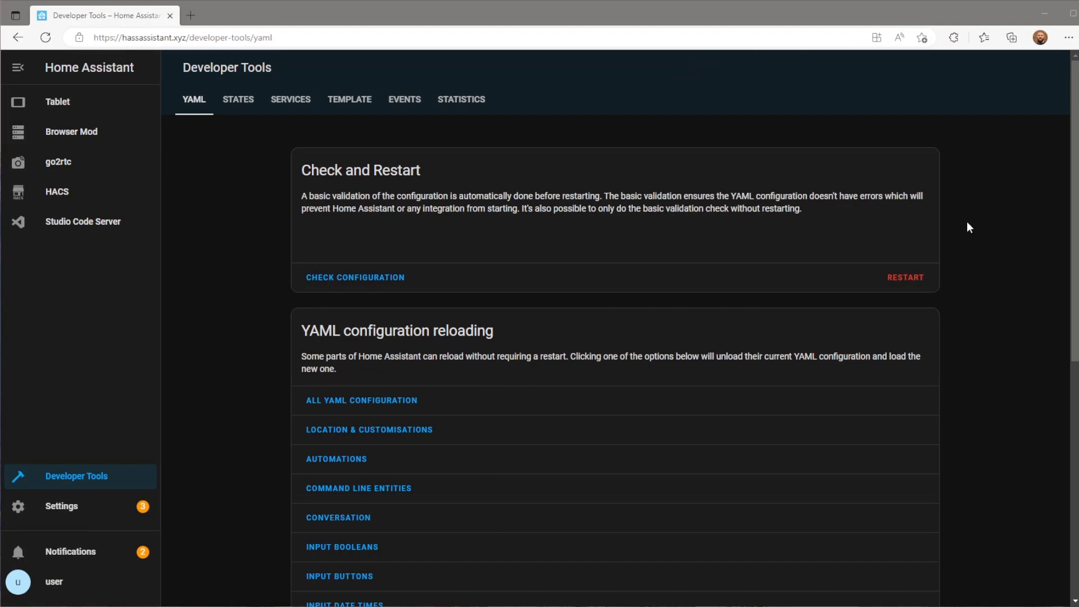
mouse_move(239, 105)
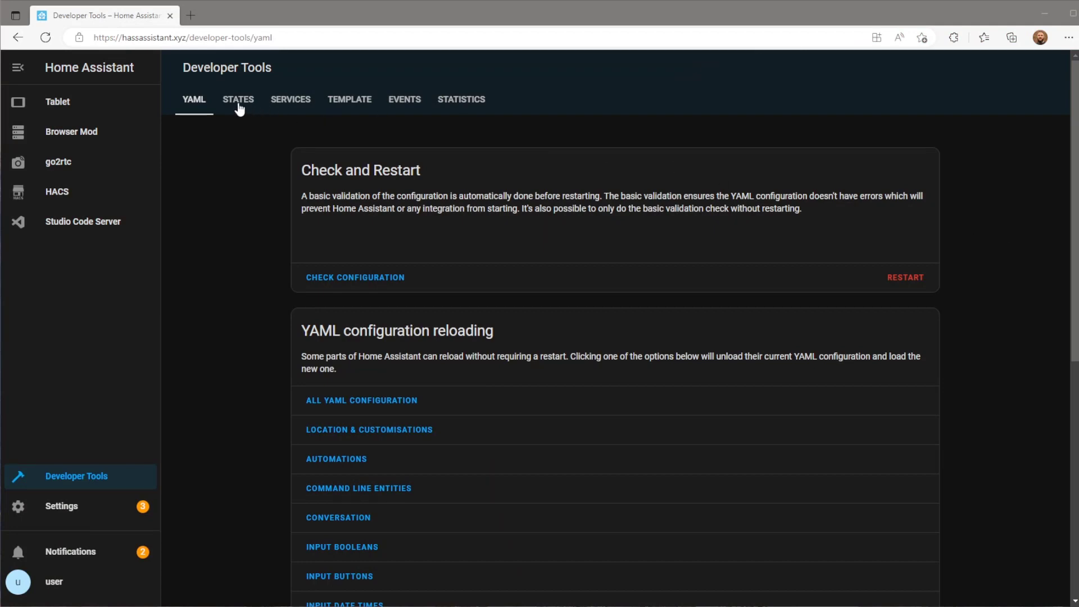
- Filter the Developer Tools States list by 'gpt' to view the GPT Response greeting
click(238, 99)
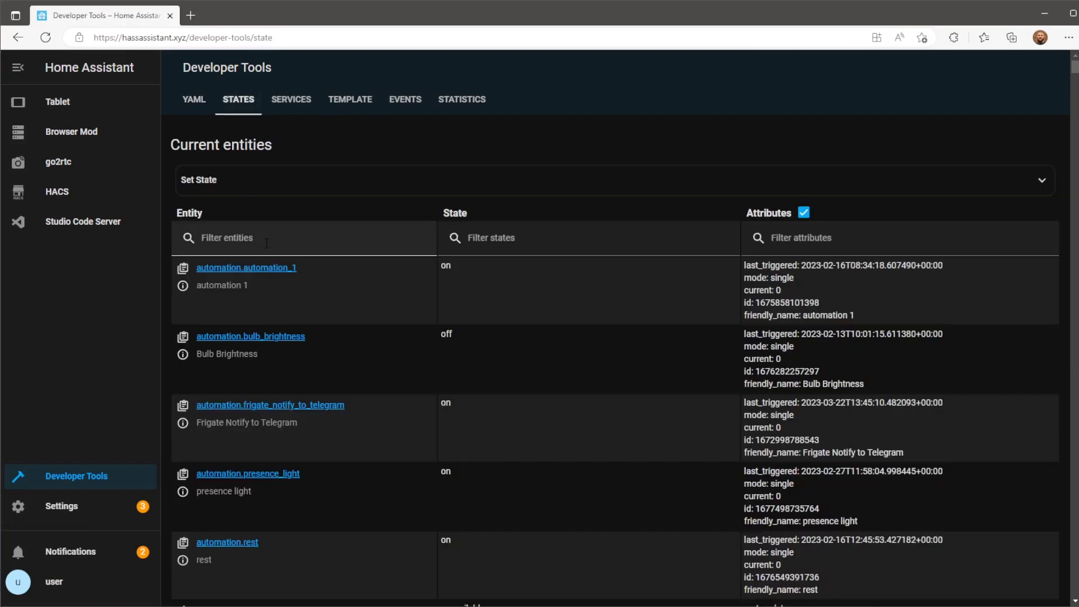
text(gpt)
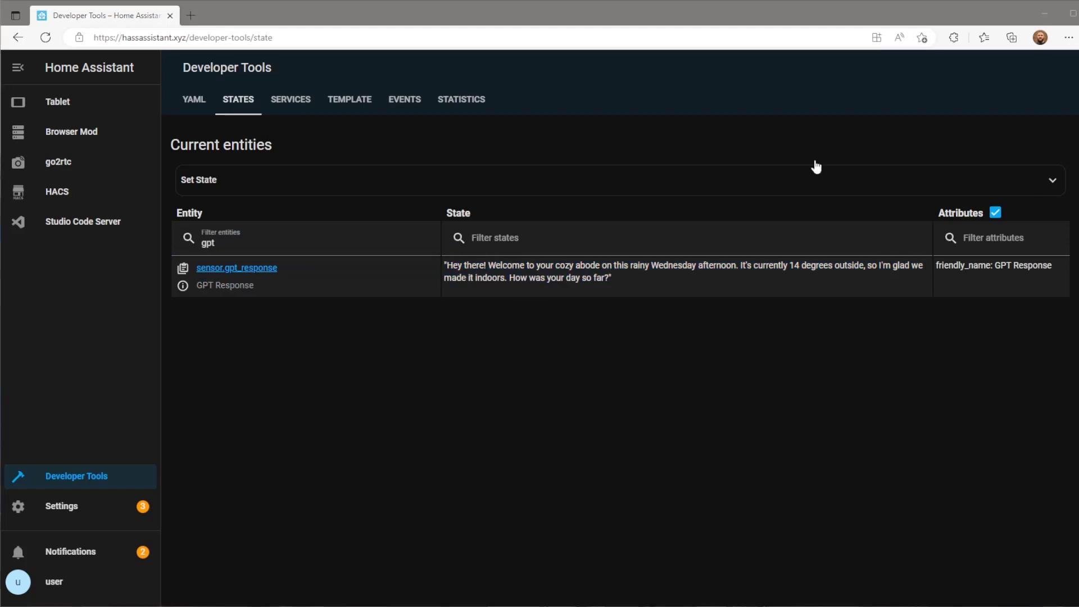
- Put the Tablet dashboard in edit mode and open the header horizontal stack card editor
click(57, 101)
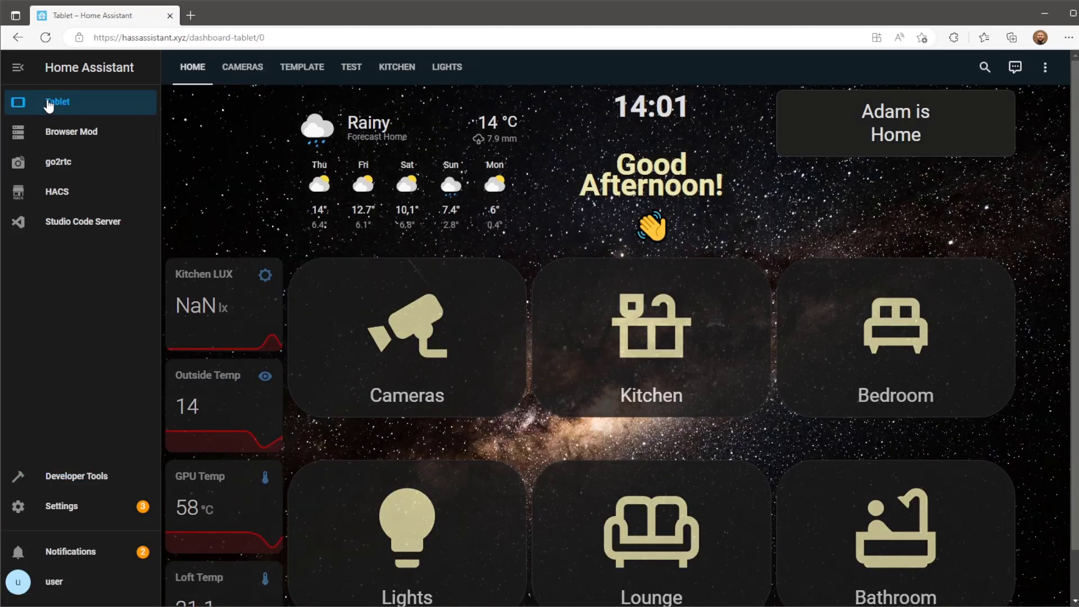
mouse_move(1043, 74)
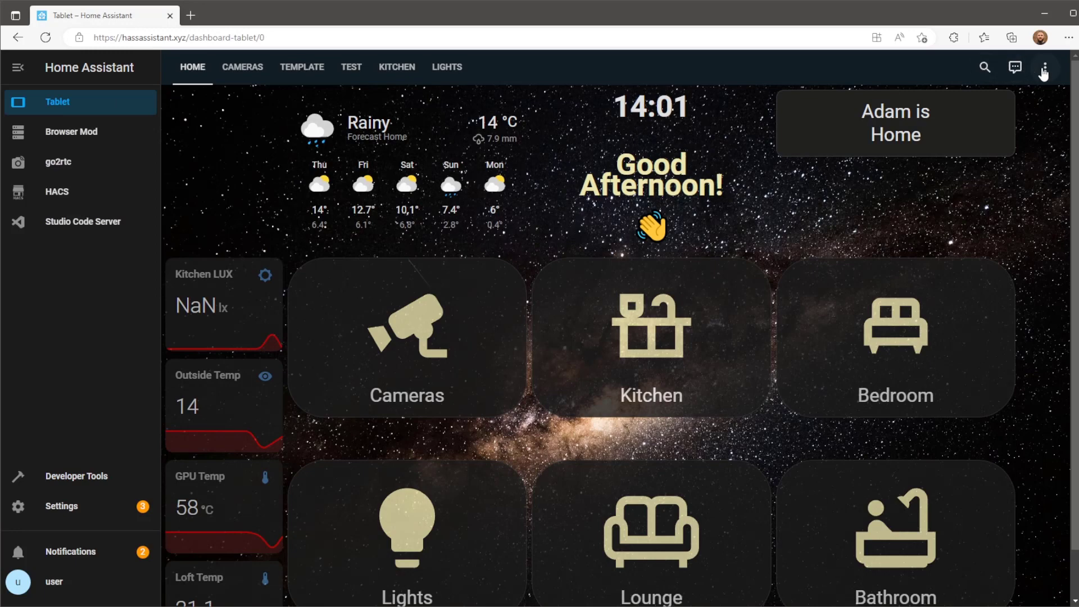
click(1046, 66)
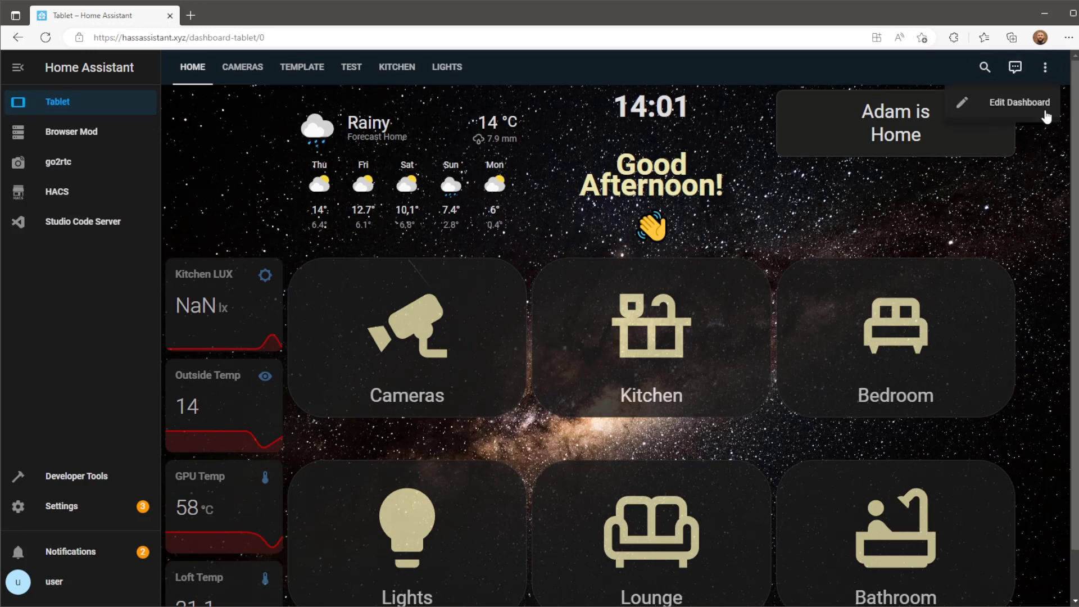
click(1019, 101)
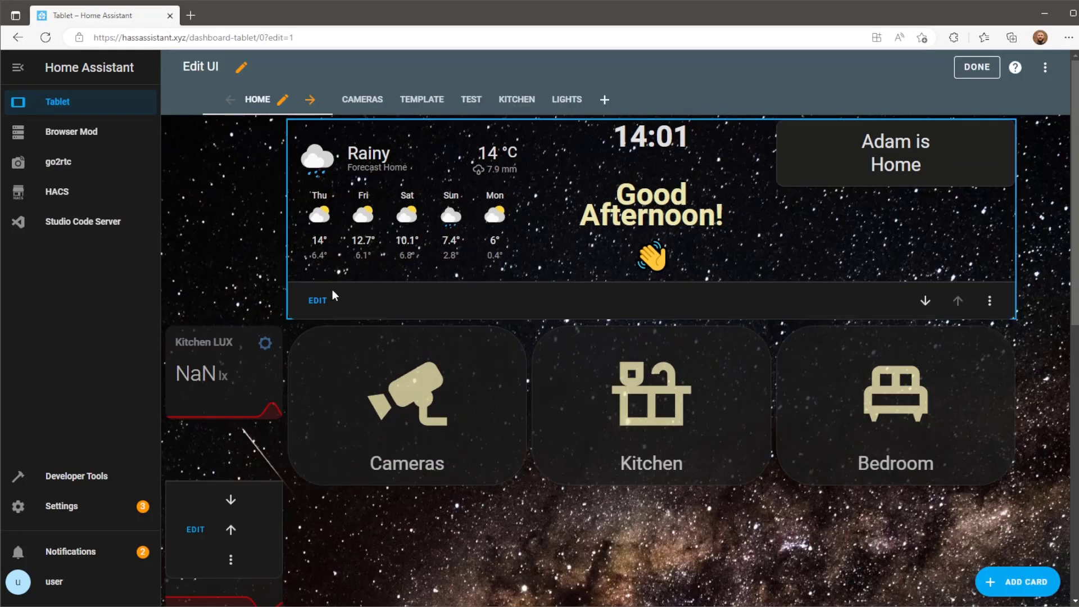
click(317, 301)
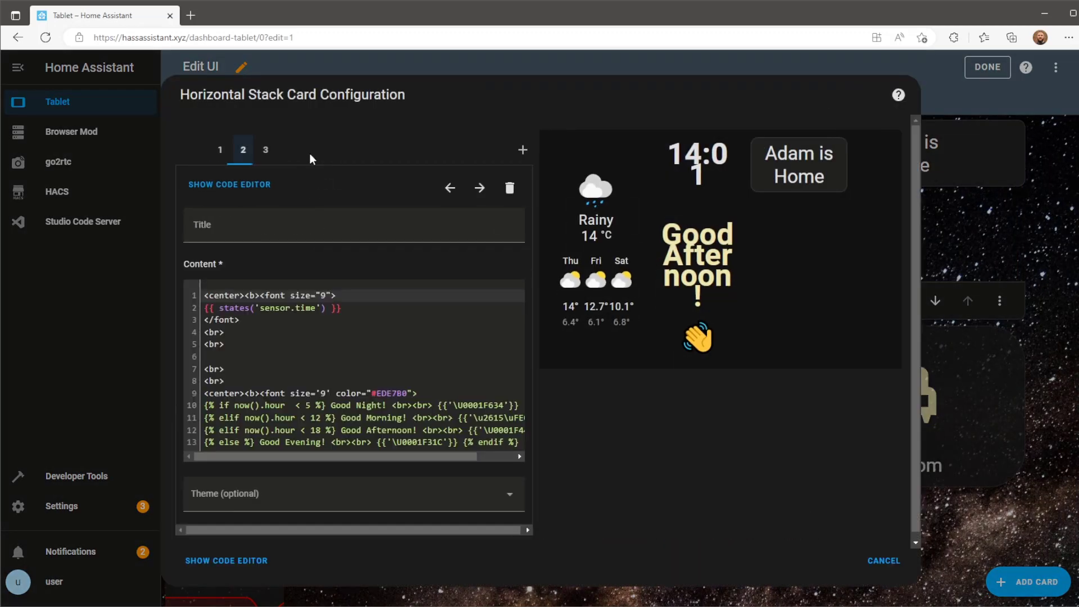
- Add {{ states('sensor.gpt_response') }} below the clock in the header markdown, then save and exit editing
click(261, 356)
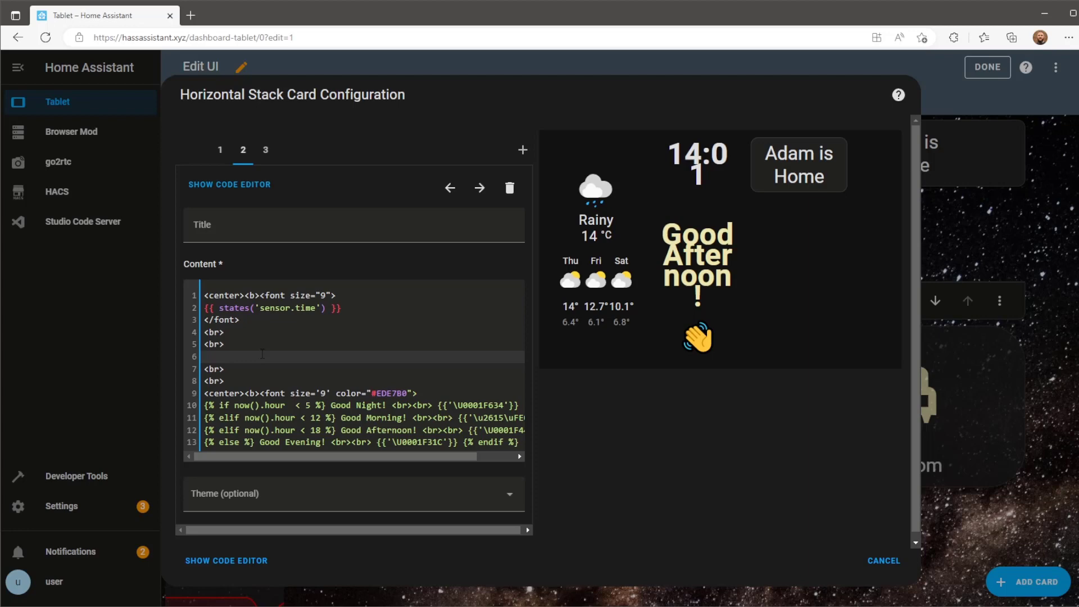
text({{})
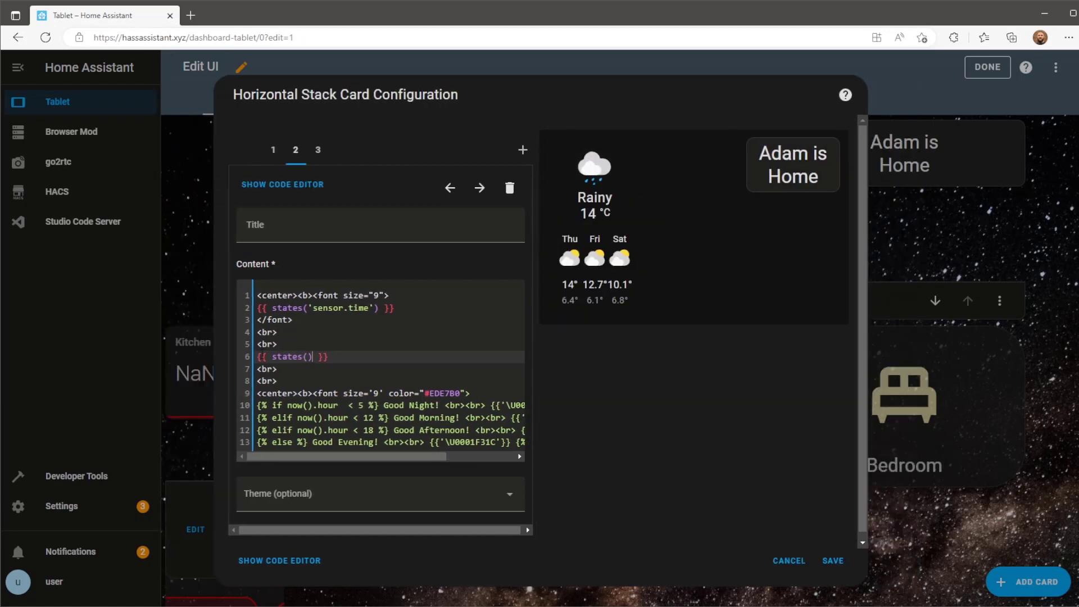
text(')
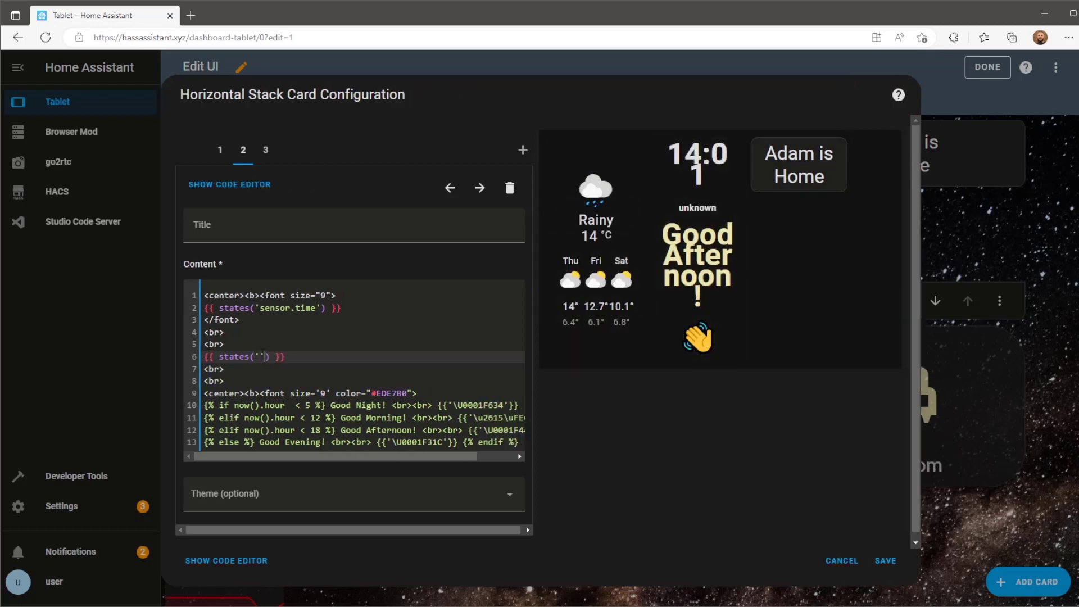
text(s)
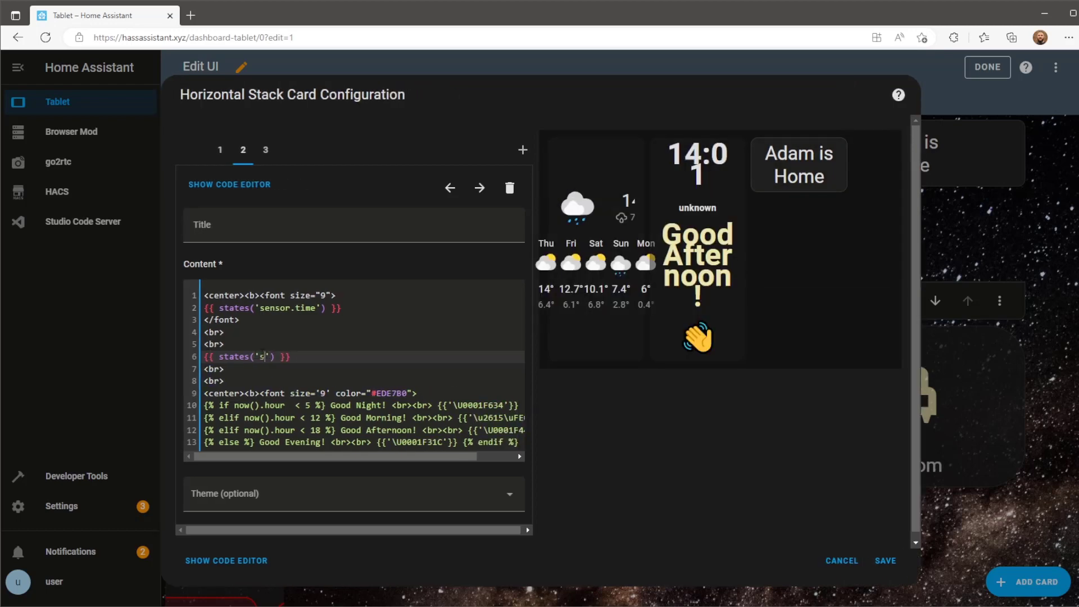
text(ensor.)
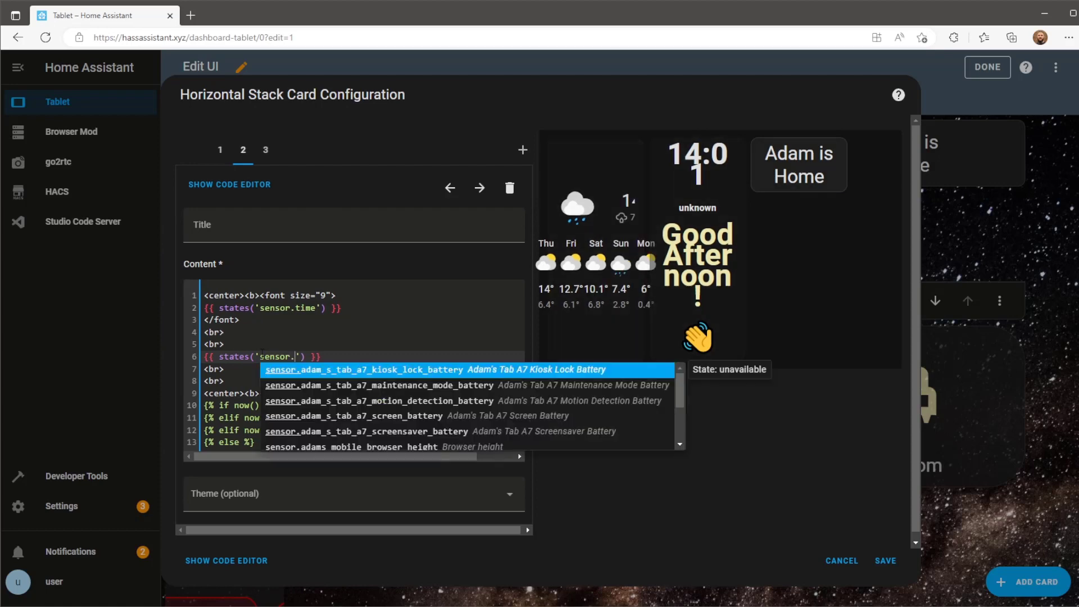
text(gpt_)
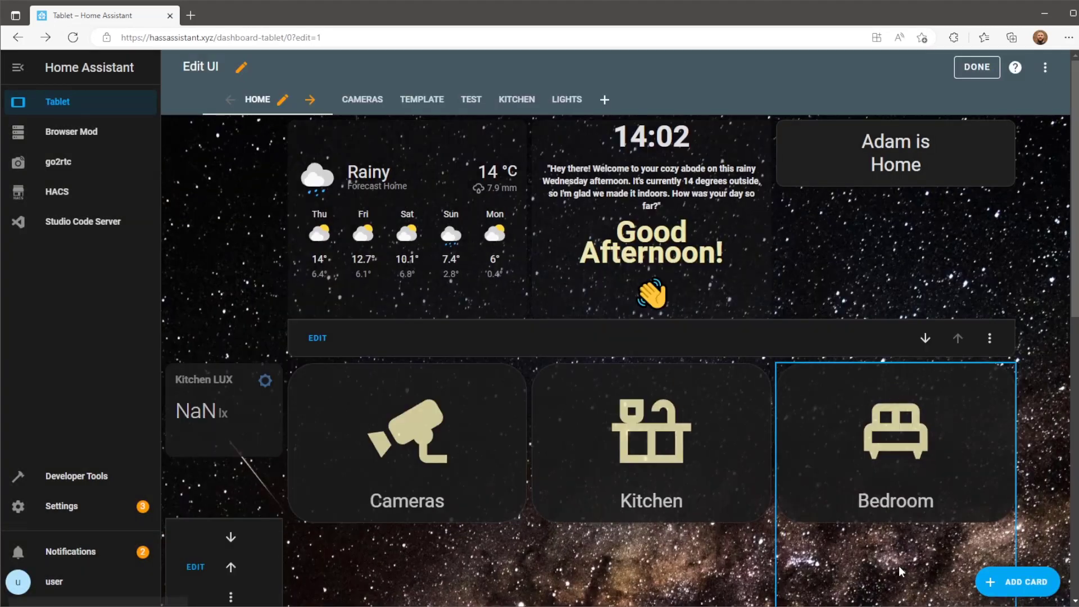
click(975, 67)
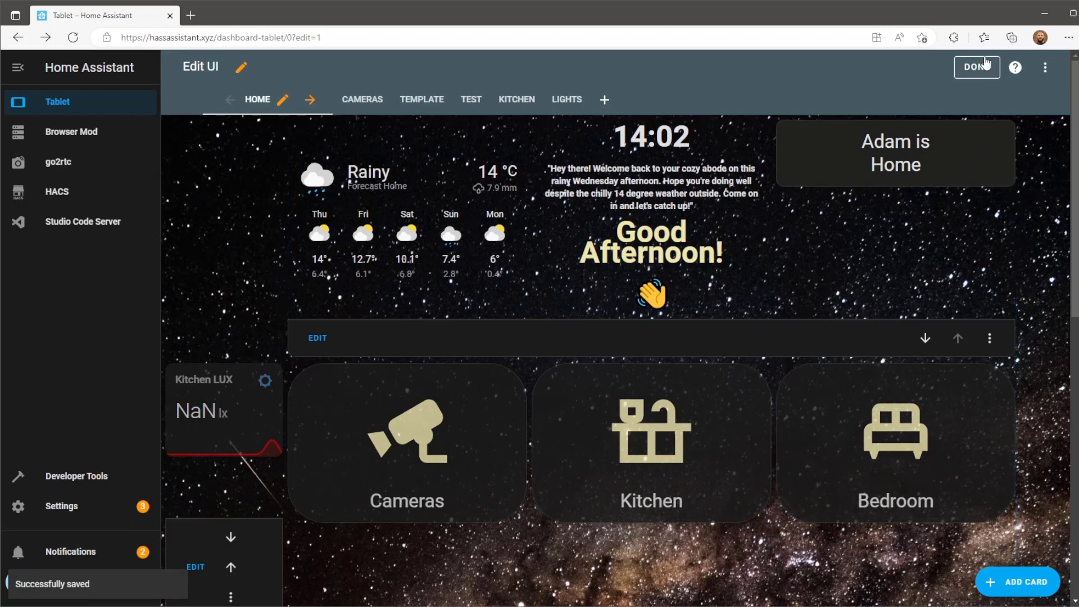
click(975, 67)
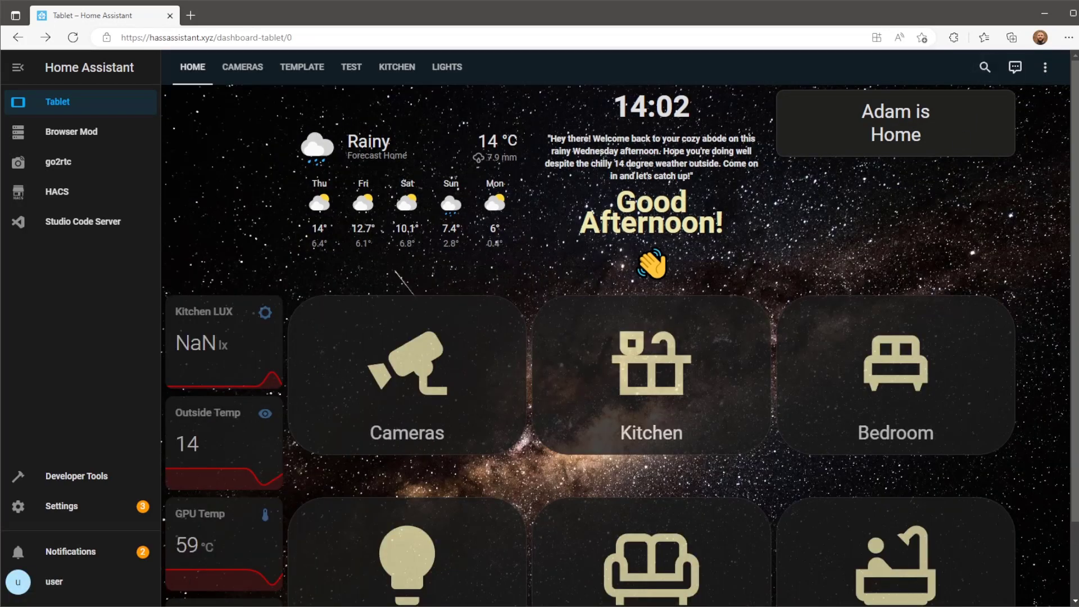